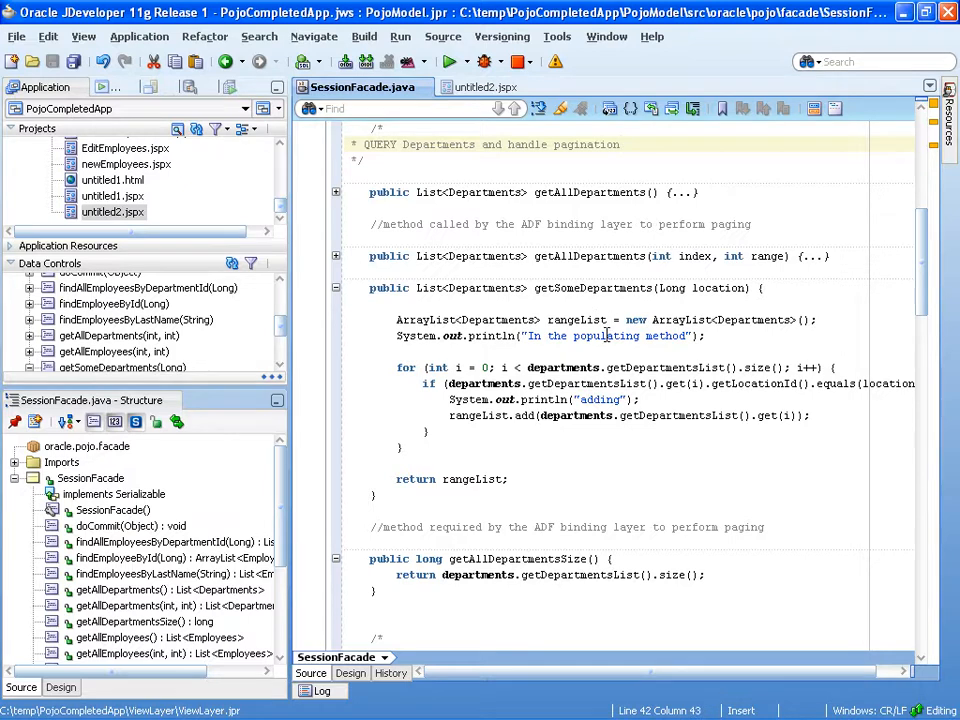
{"action": "mouse_move", "coordinate": [710, 385]}
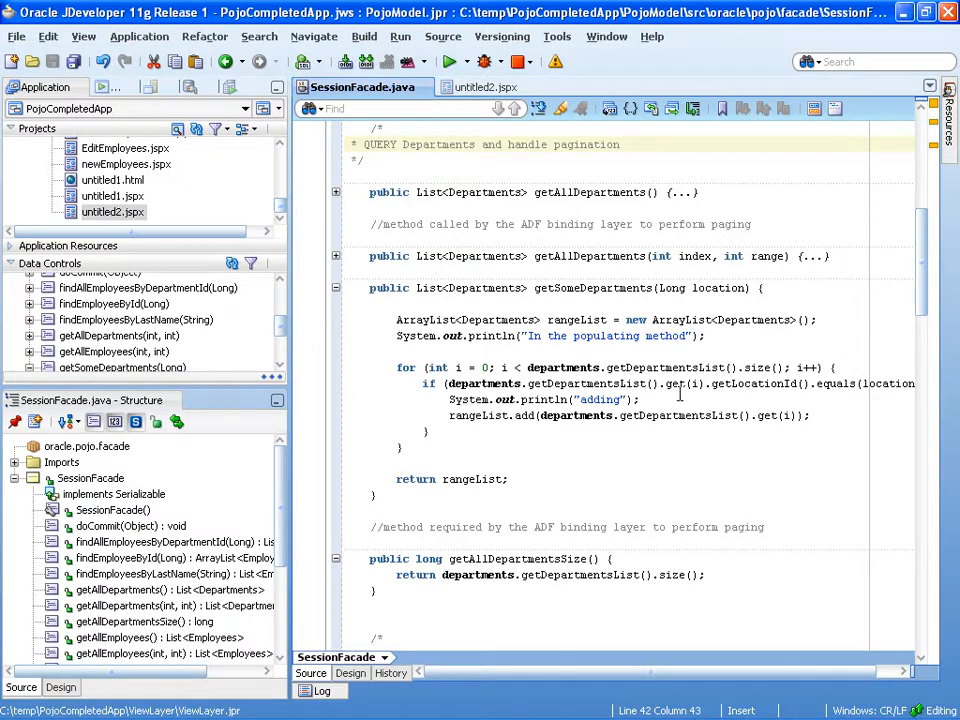
{"action": "mouse_move", "coordinate": [478, 483]}
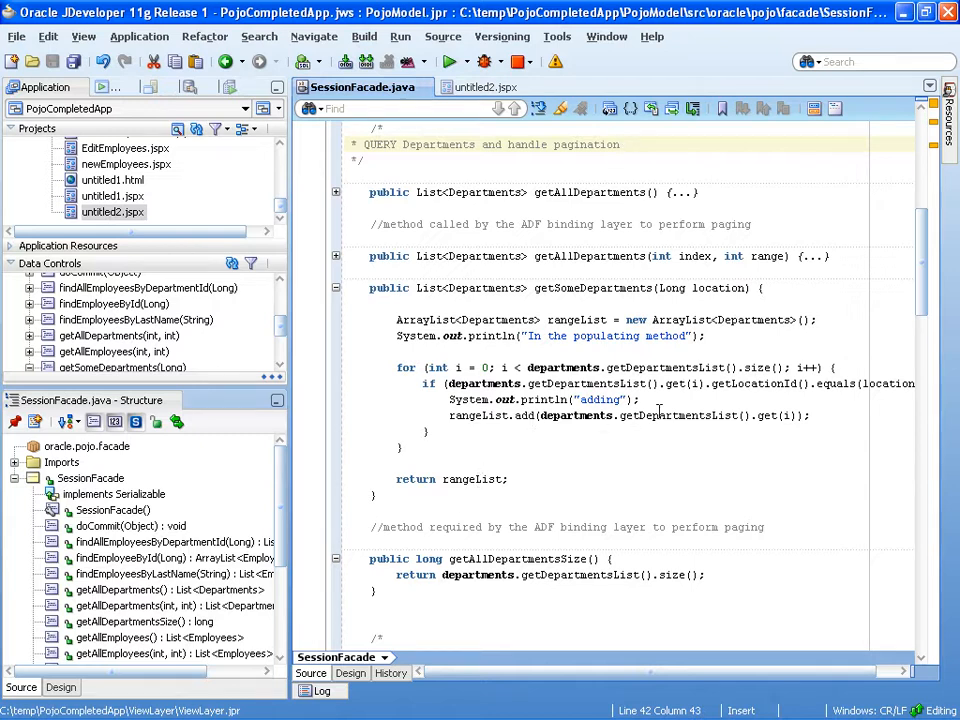
{"action": "mouse_move", "coordinate": [853, 384]}
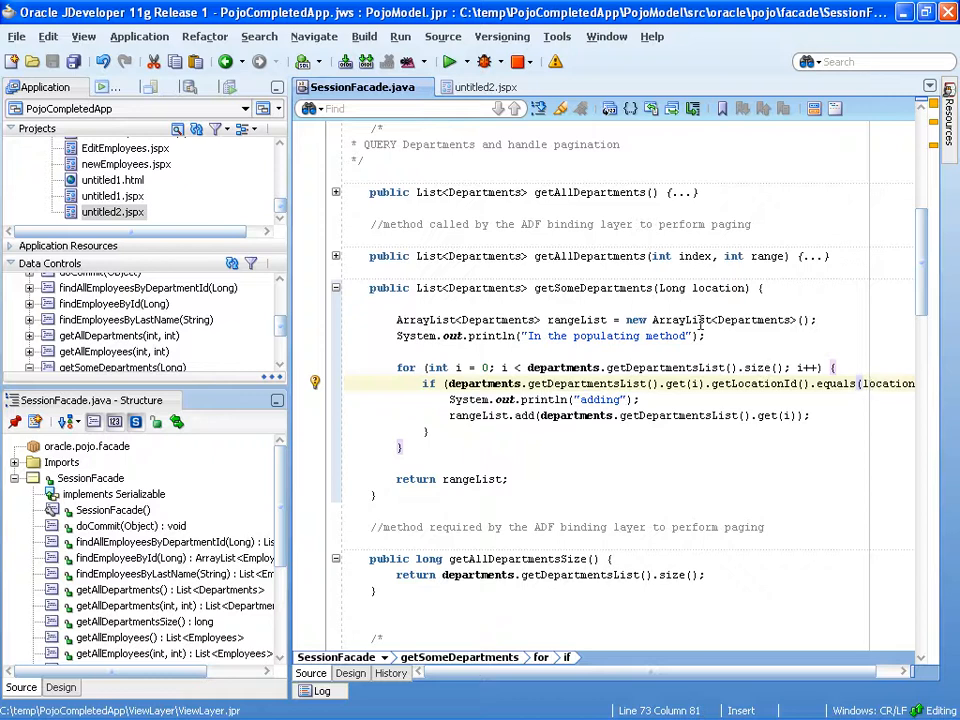
- Drop getSomeDepartments as an ADF Parameter Form and Departments as an ADF Table
{"action": "double_click", "coordinate": [718, 288]}
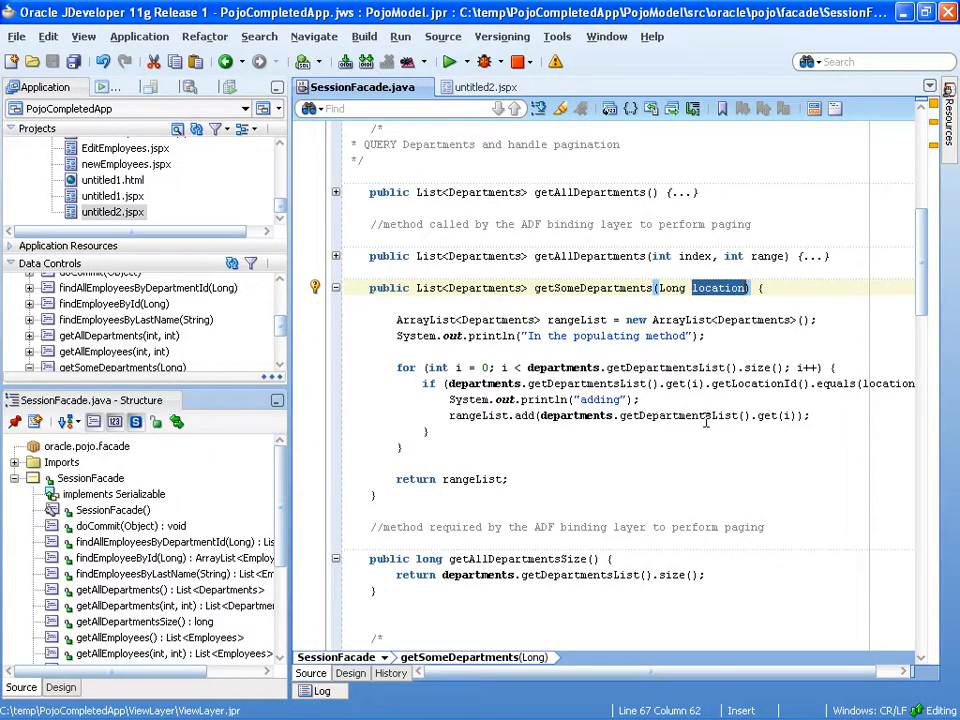
{"action": "mouse_move", "coordinate": [463, 458]}
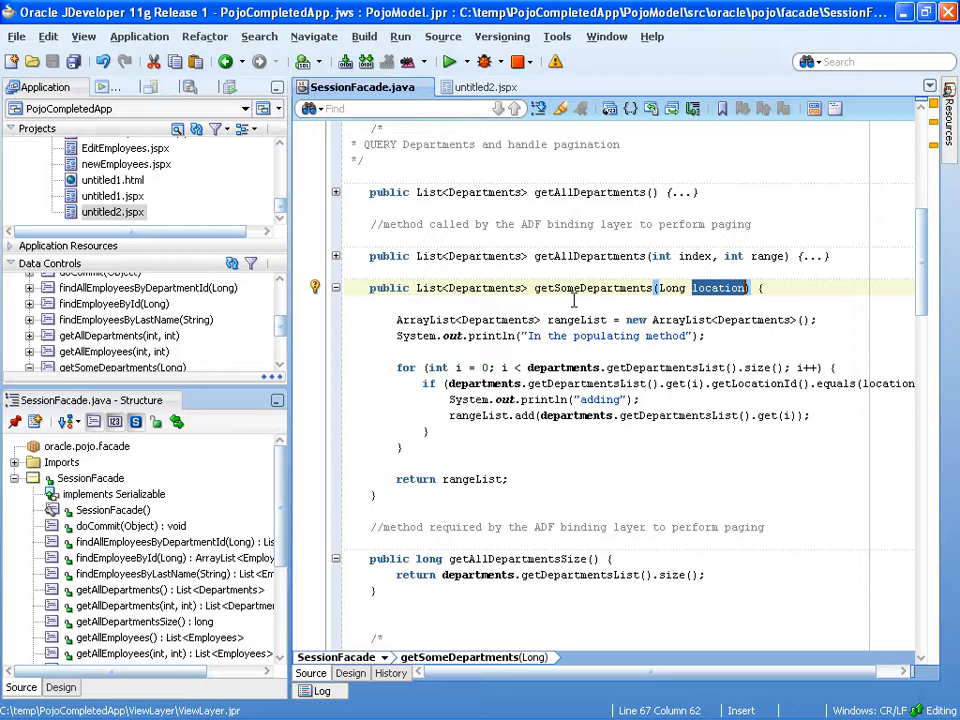
{"action": "mouse_move", "coordinate": [276, 323]}
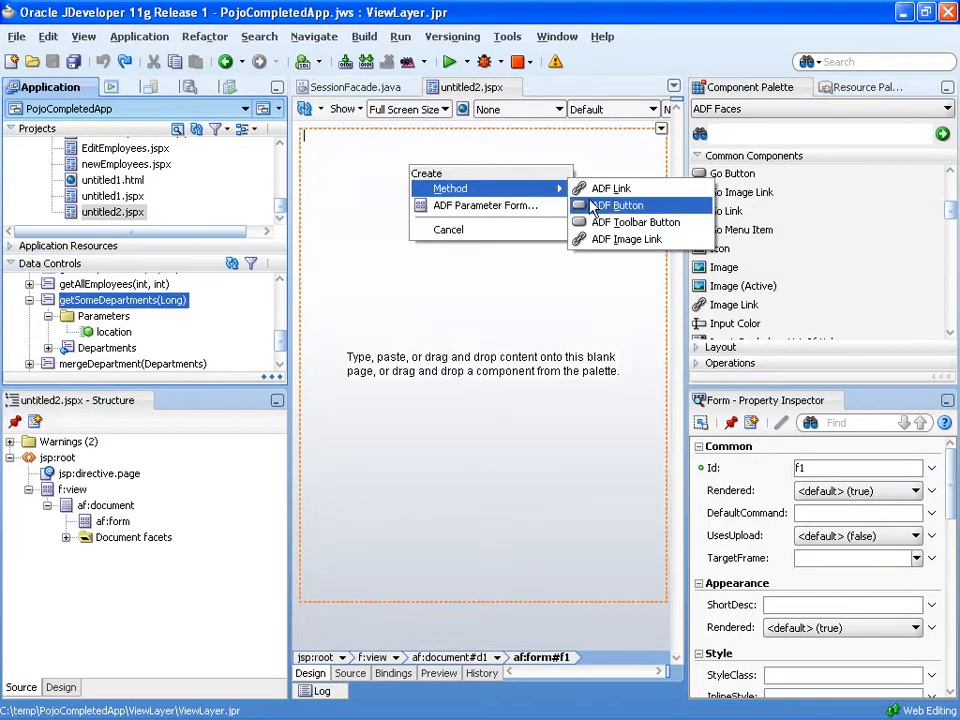
{"action": "left_click", "coordinate": [485, 205]}
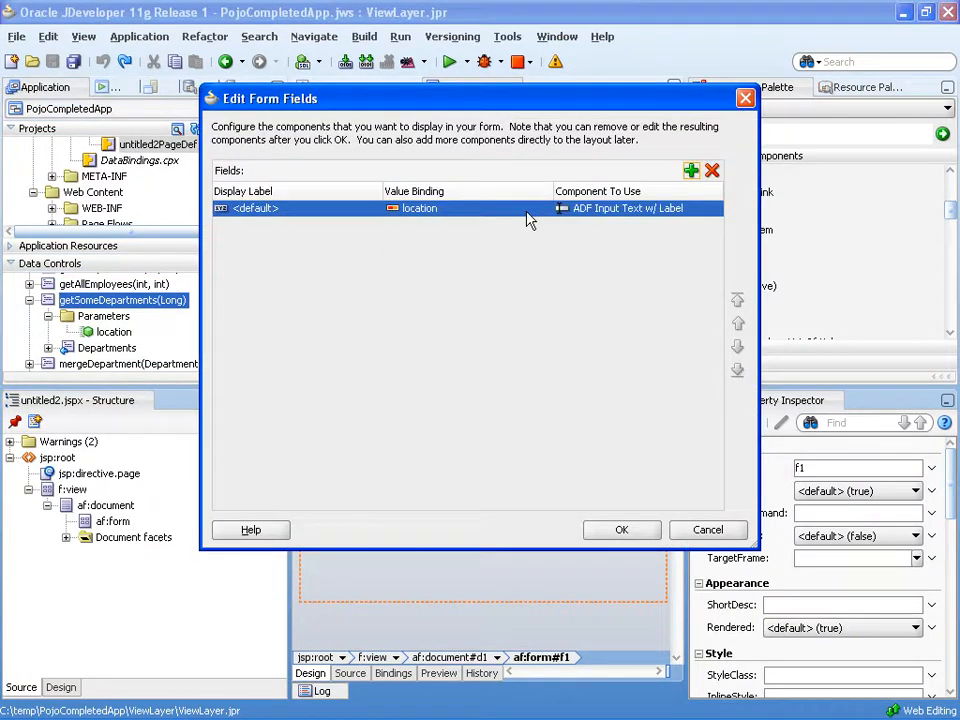
{"action": "left_click", "coordinate": [621, 529]}
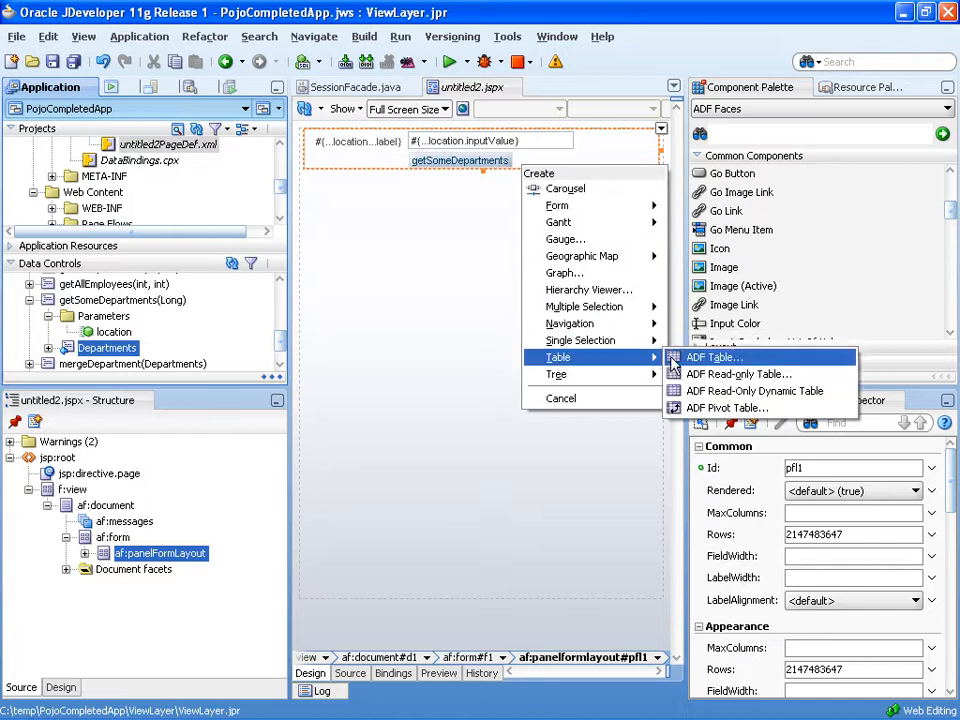
{"action": "left_click", "coordinate": [714, 357]}
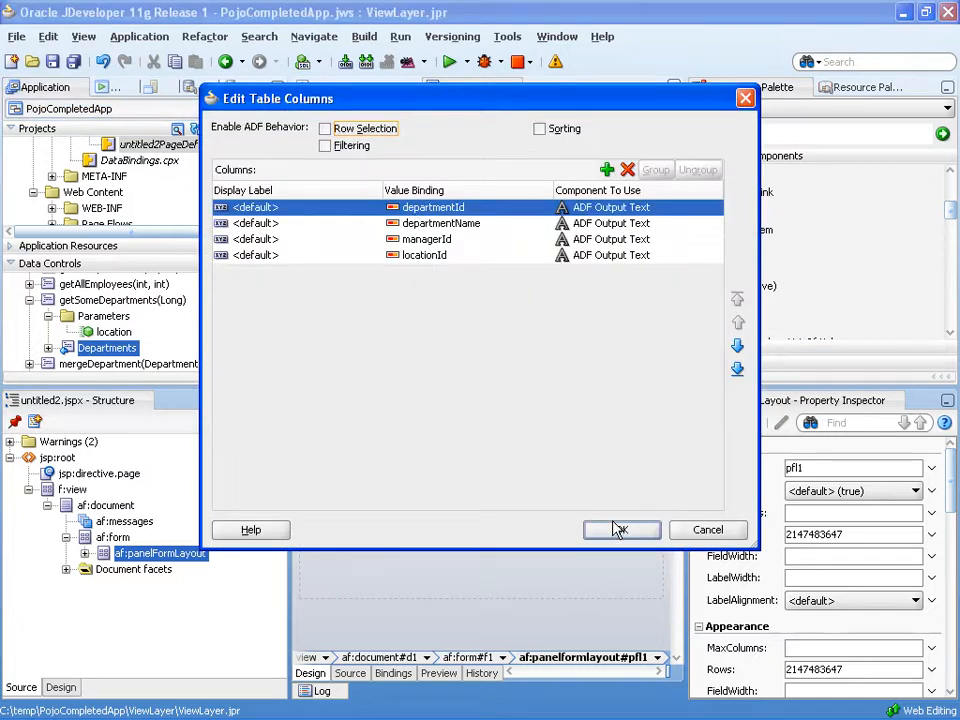
{"action": "left_click", "coordinate": [620, 529]}
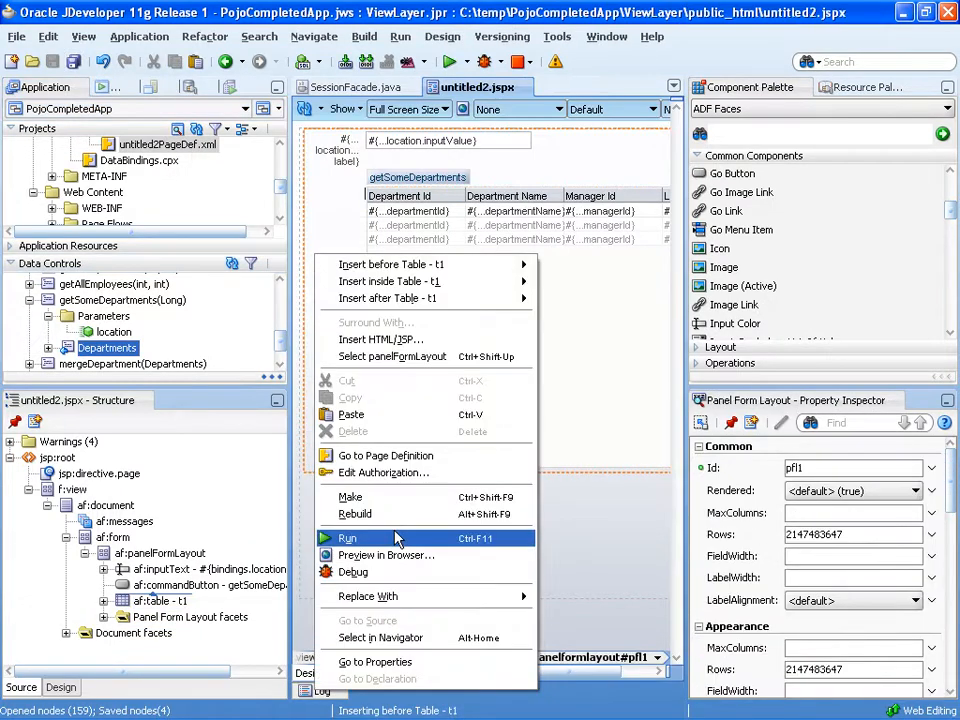
- Run untitled2.jspx on the integrated server and open its Target URL in the browser
{"action": "left_click", "coordinate": [347, 538]}
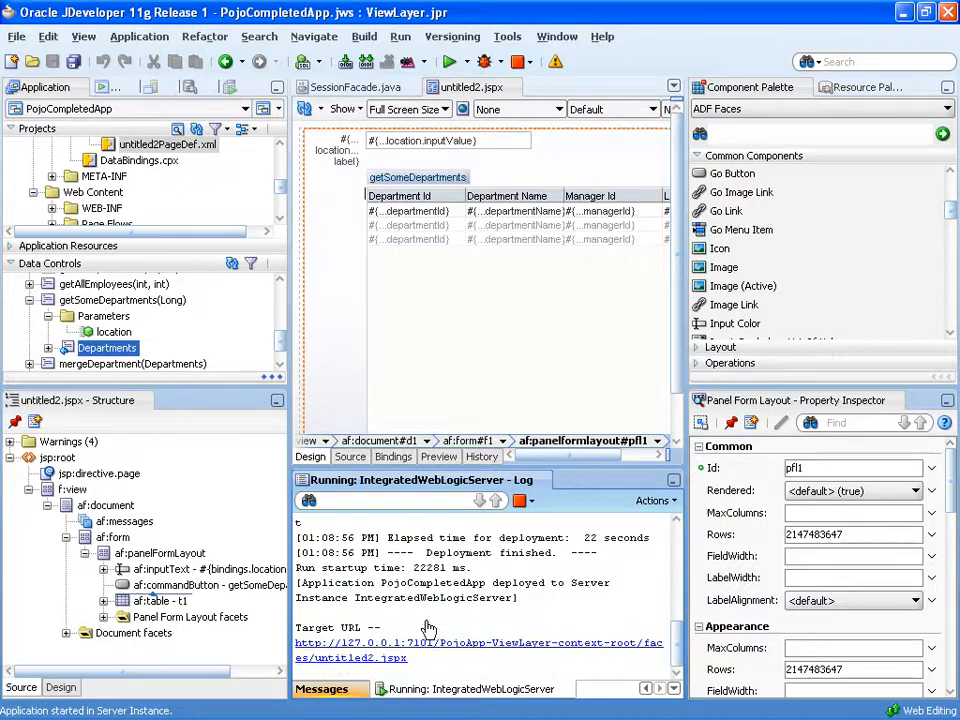
{"action": "left_click", "coordinate": [479, 643]}
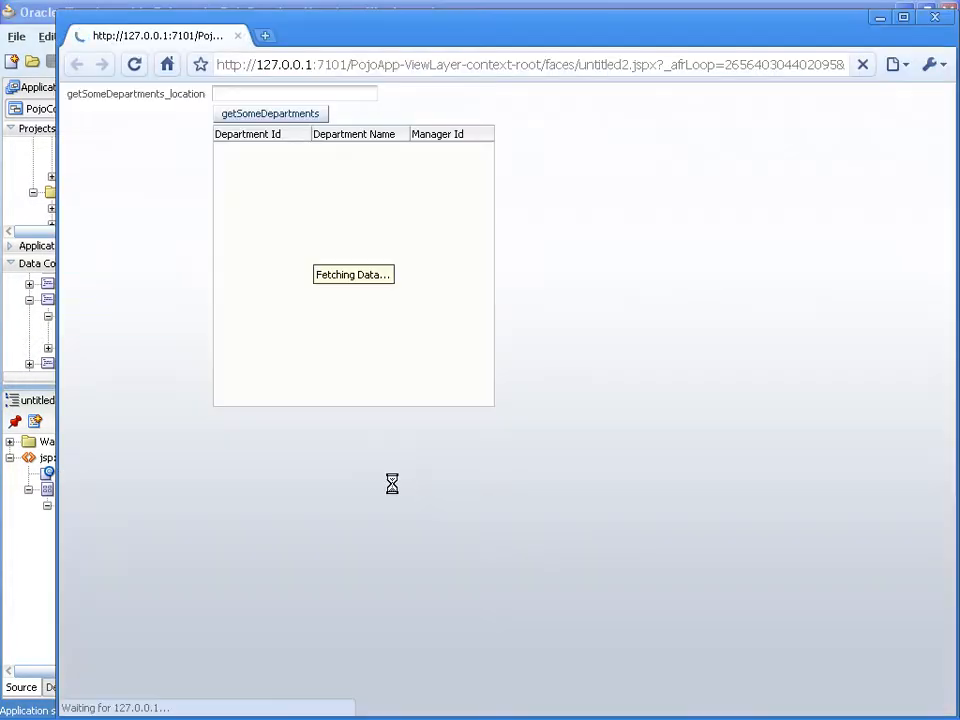
- Run getSomeDepartments, check the IDE log, then fetch departments for location 1800
{"action": "left_click", "coordinate": [269, 113]}
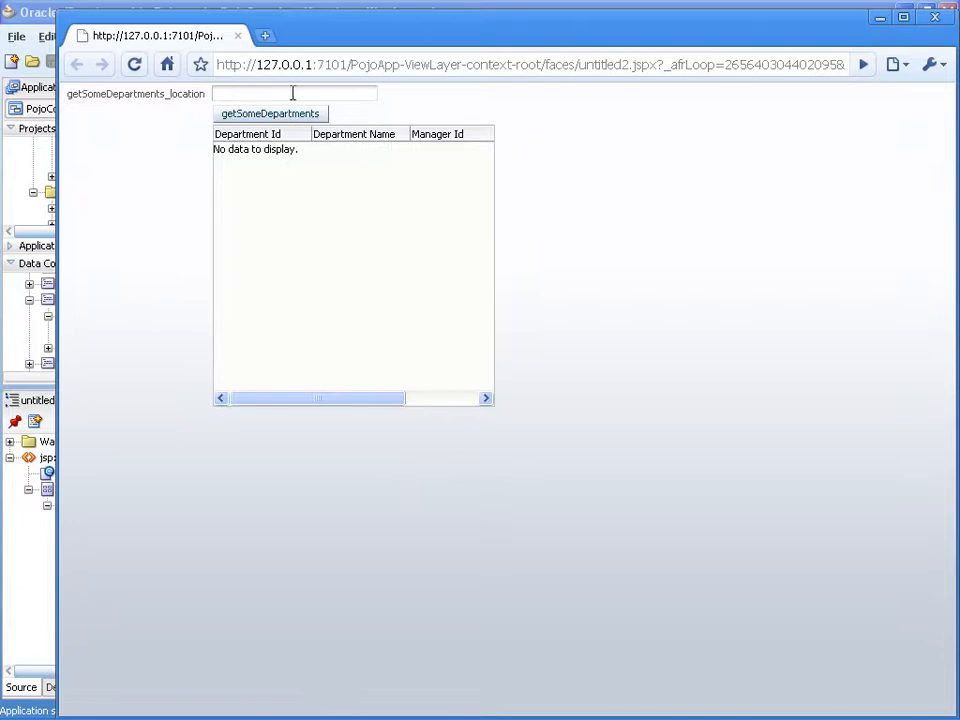
{"action": "key", "text": "alt+tab"}
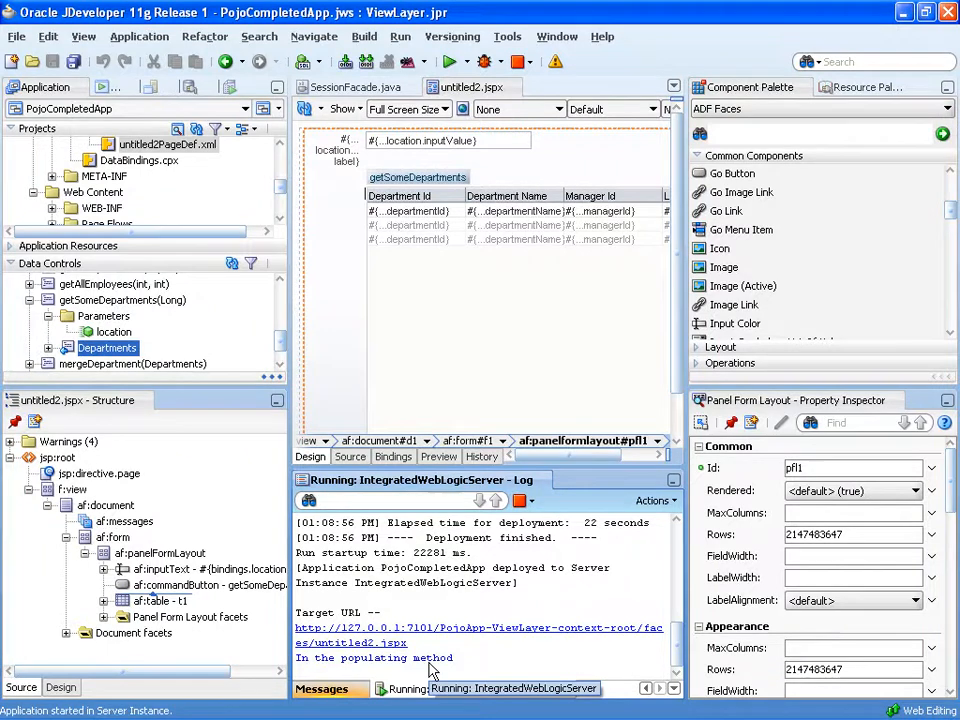
{"action": "left_click", "coordinate": [478, 628]}
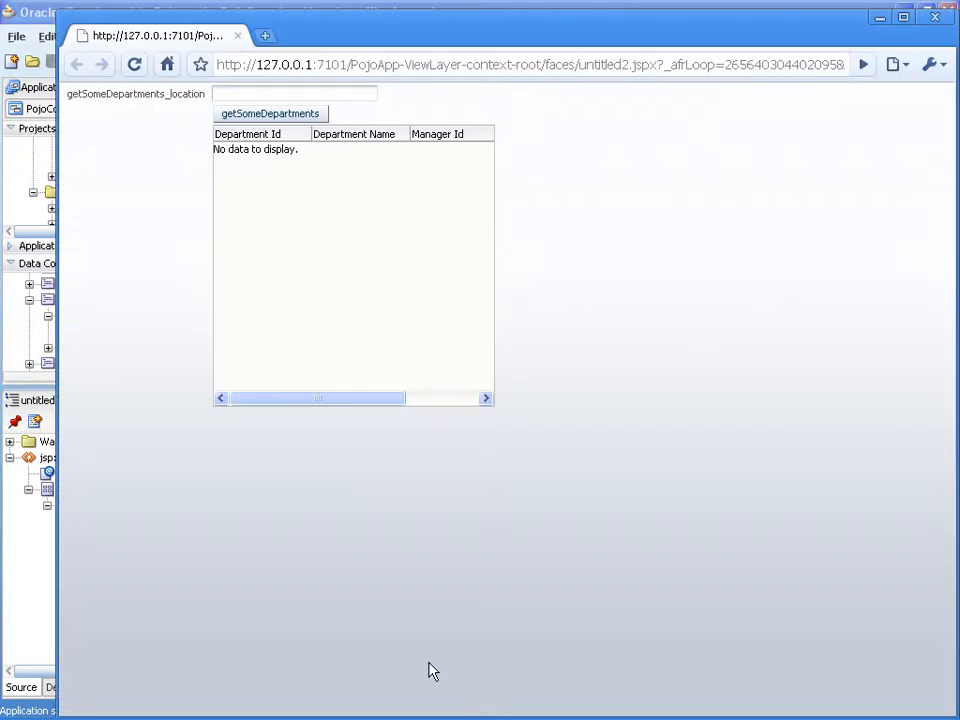
{"action": "left_click", "coordinate": [294, 92]}
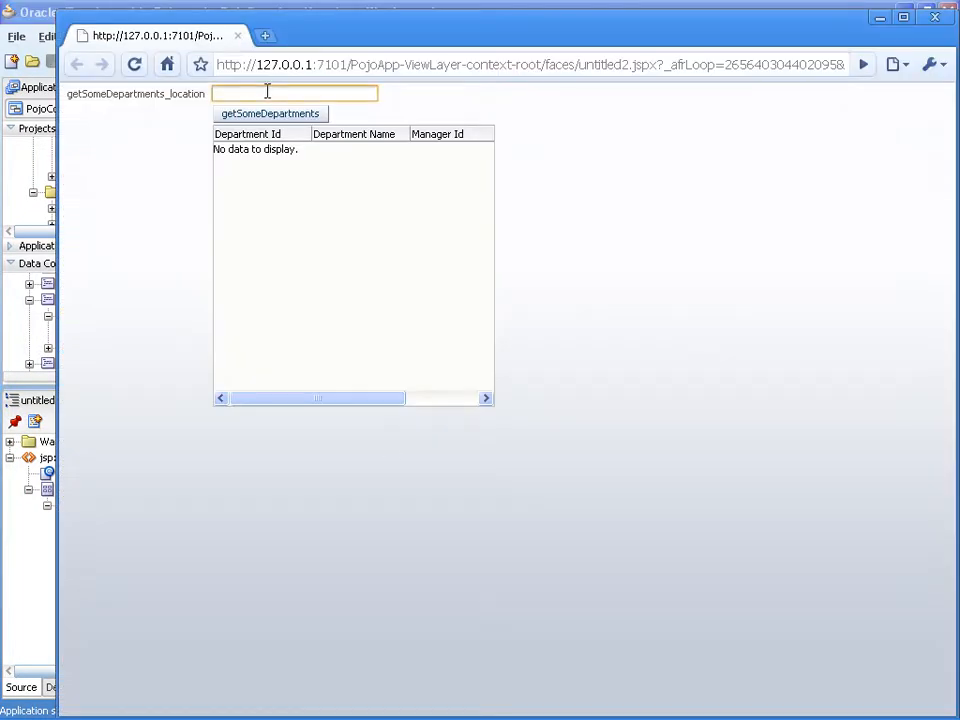
{"action": "type", "text": "1800"}
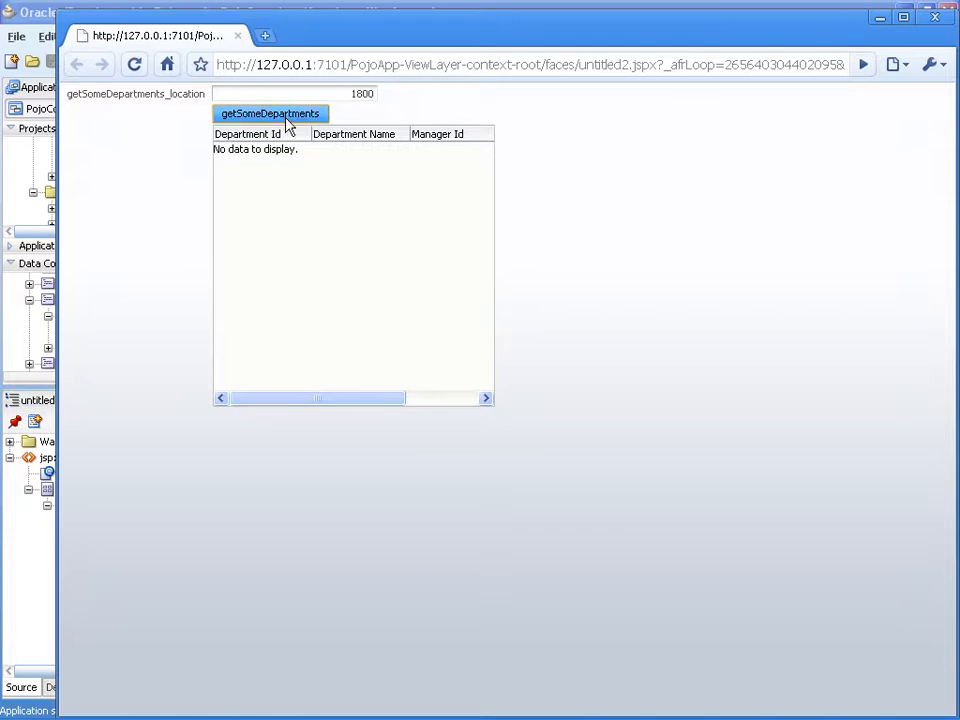
{"action": "left_click", "coordinate": [270, 113]}
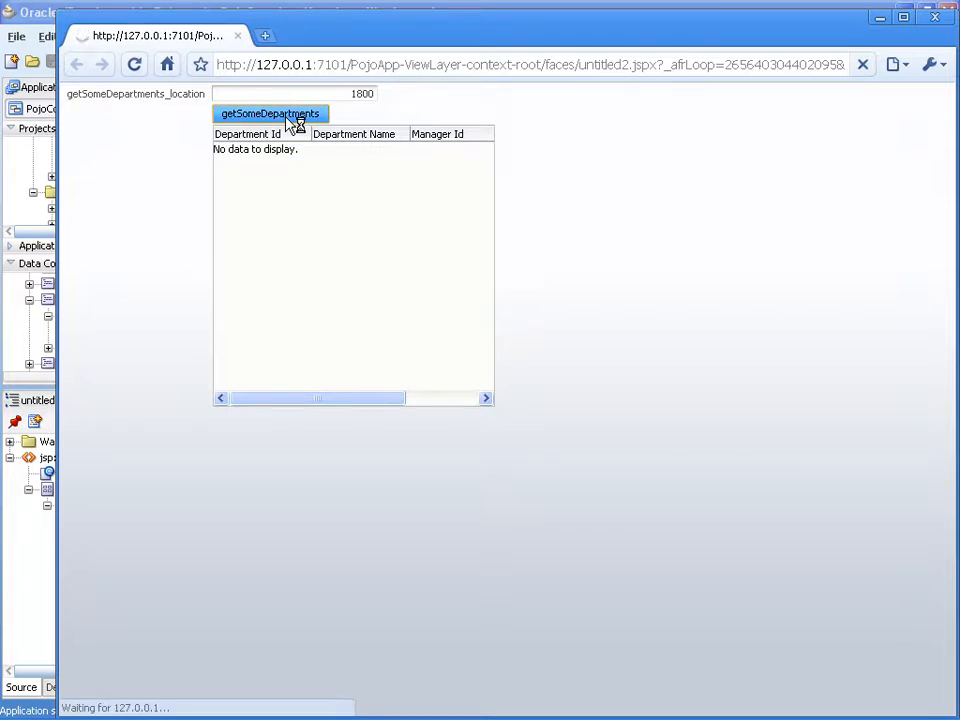
{"action": "left_click", "coordinate": [270, 113]}
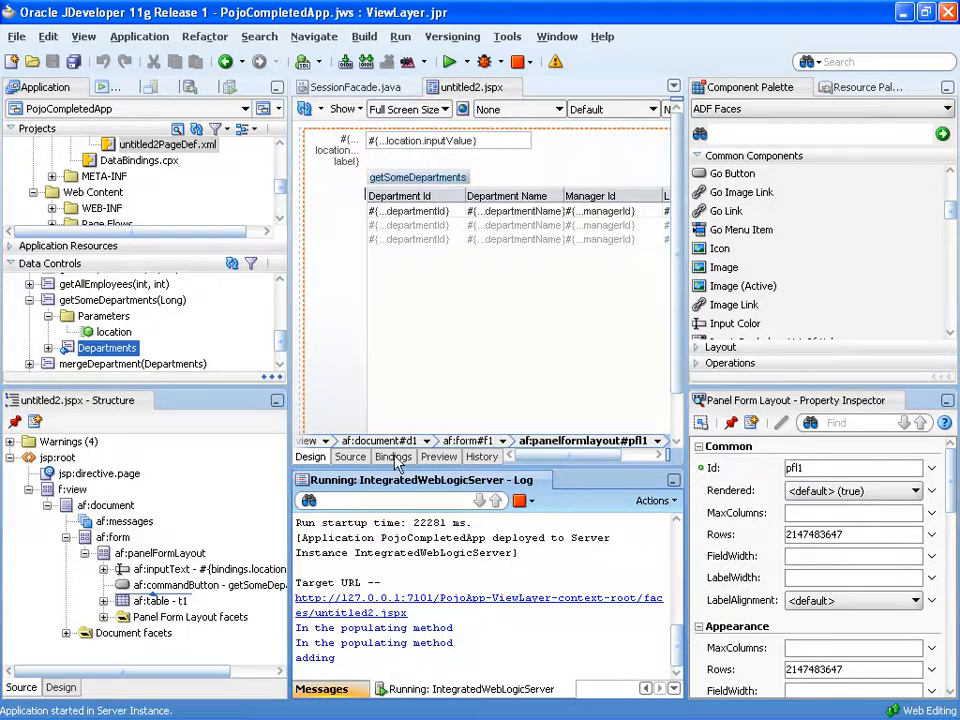
{"action": "left_click", "coordinate": [393, 456]}
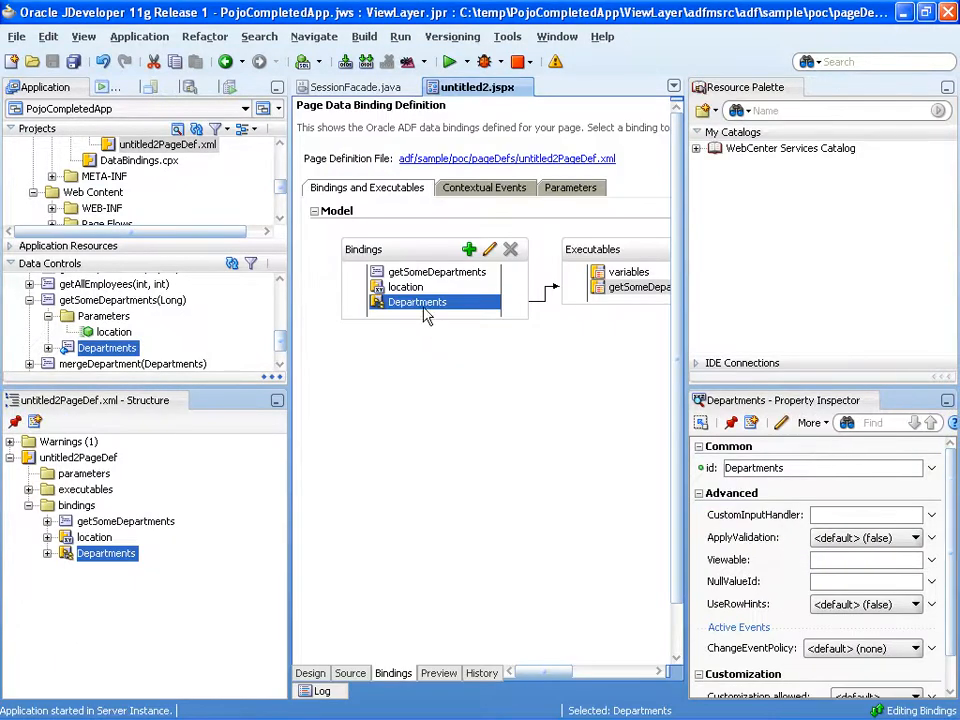
{"action": "mouse_move", "coordinate": [613, 303]}
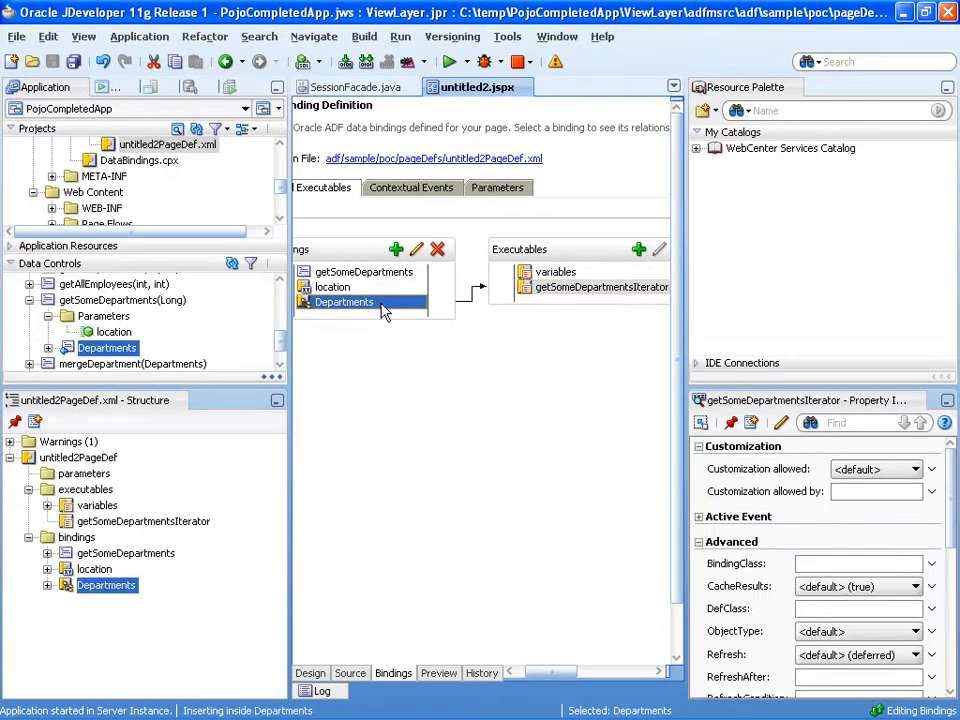
{"action": "left_click", "coordinate": [600, 287]}
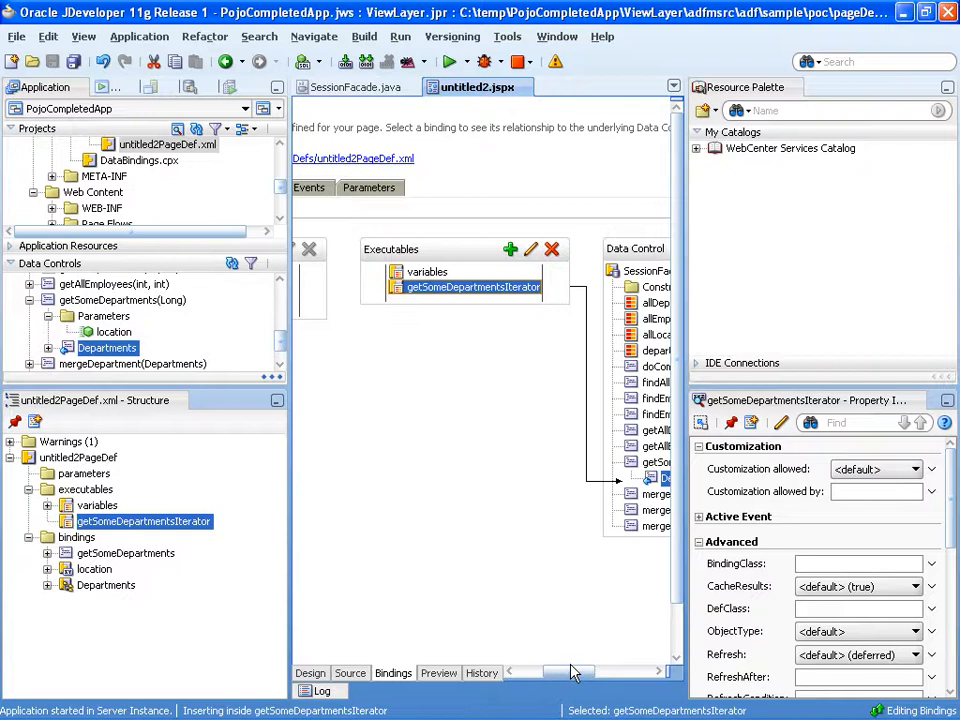
{"action": "mouse_move", "coordinate": [515, 295]}
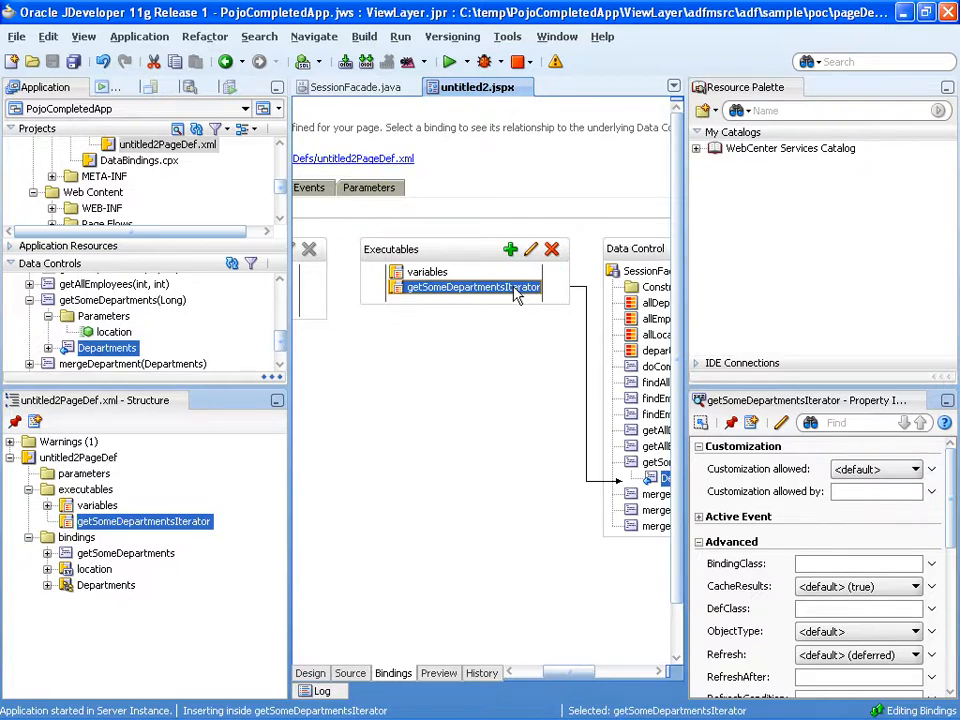
{"action": "mouse_move", "coordinate": [471, 287]}
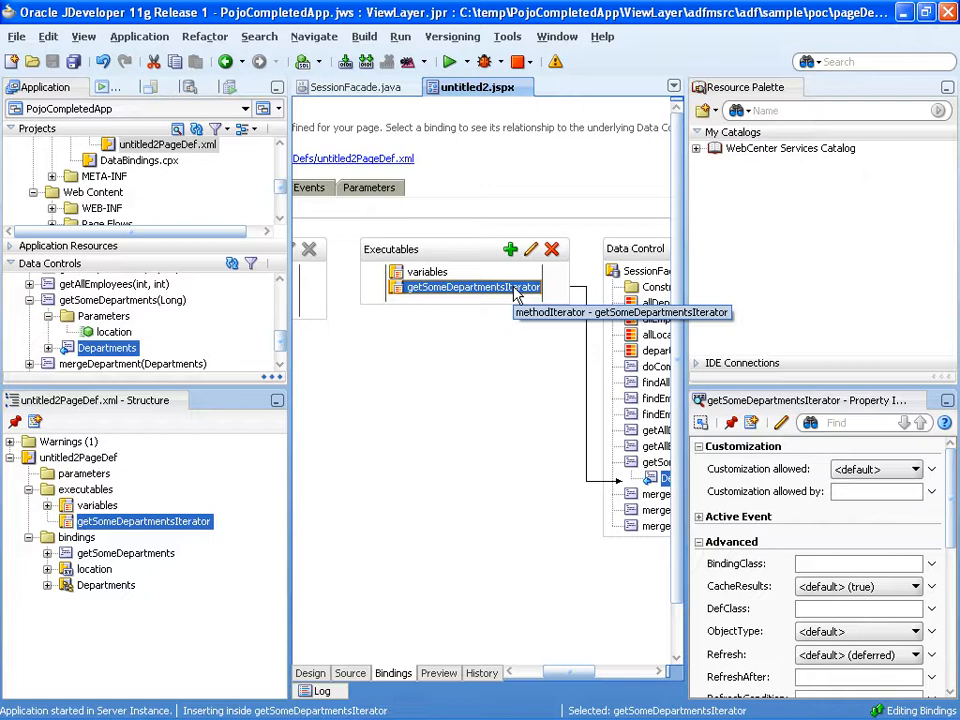
{"action": "scroll", "scroll_direction": "down", "scroll_amount": 3}
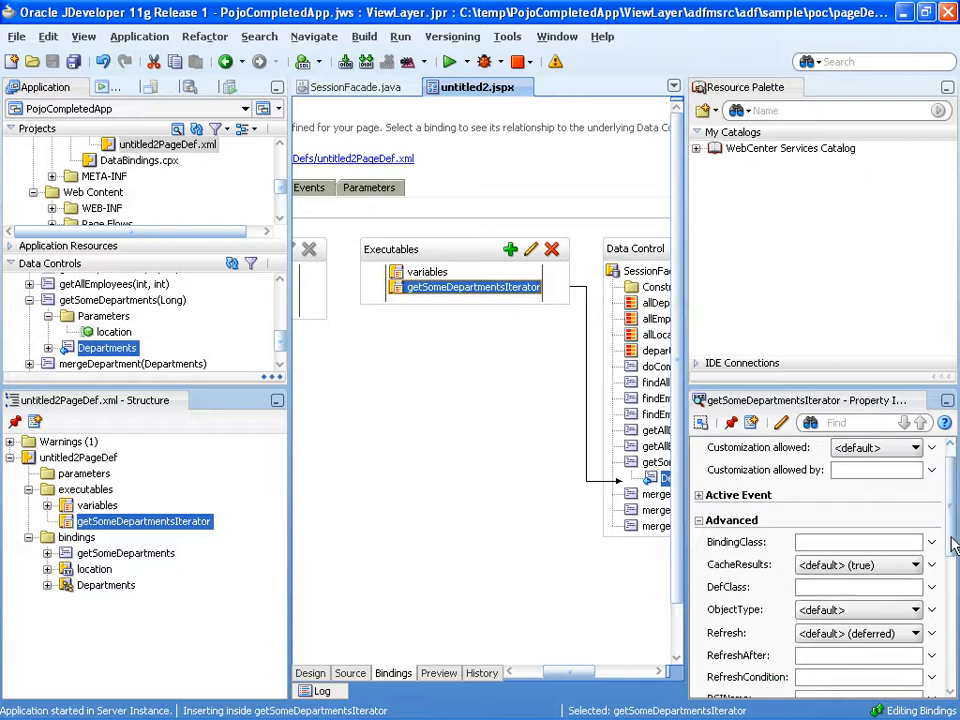
{"action": "scroll", "scroll_direction": "down", "scroll_amount": 3}
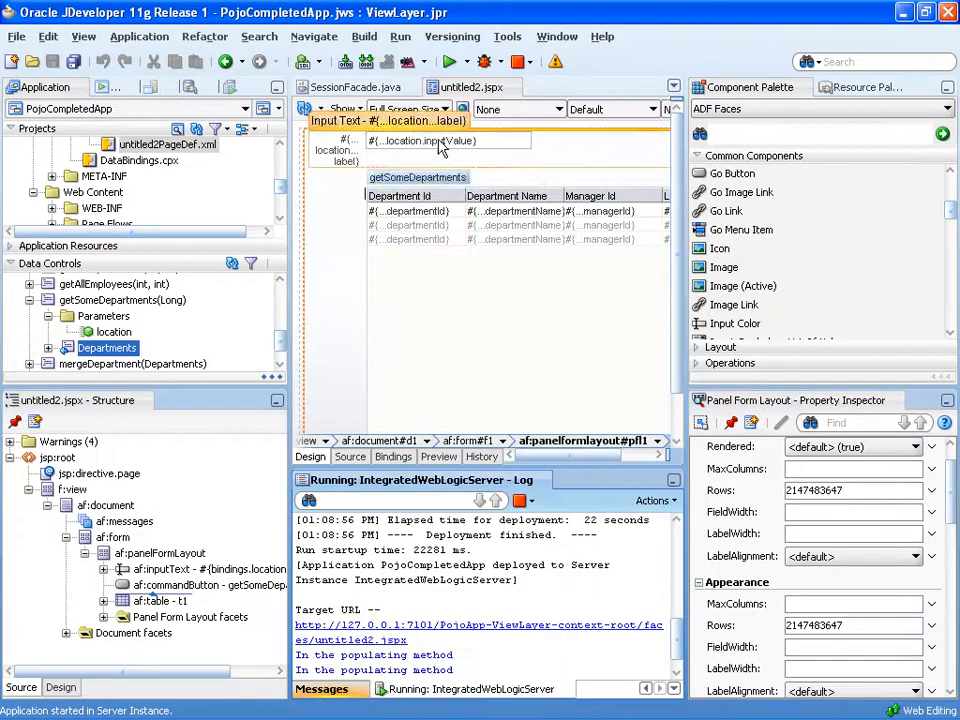
- Inspect the location inputText's value expression, then return to the page's Bindings
{"action": "left_click", "coordinate": [450, 140]}
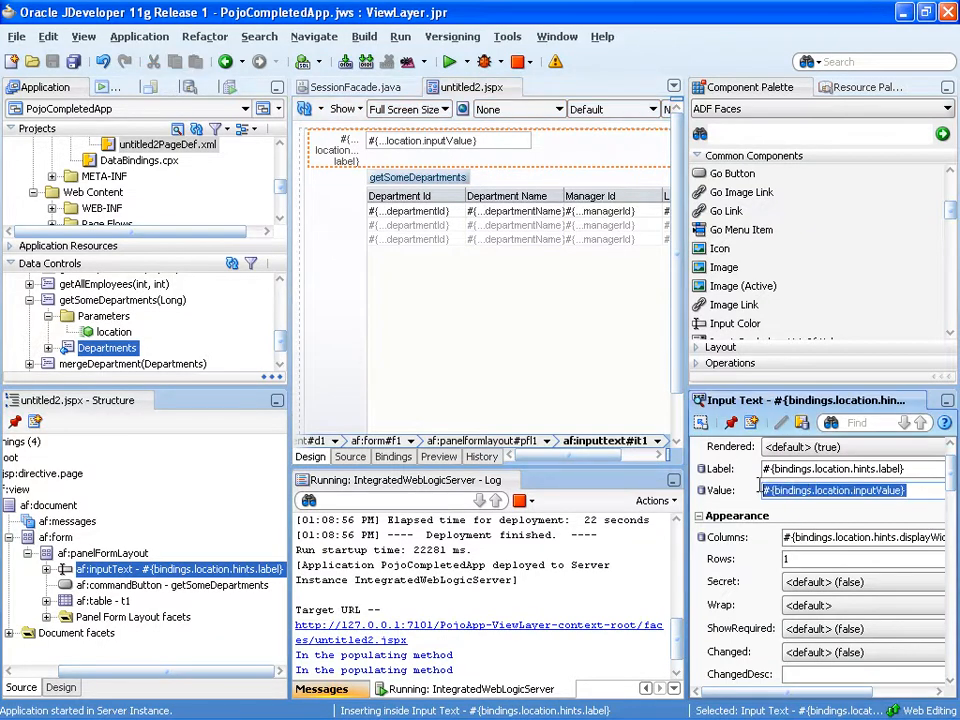
{"action": "mouse_move", "coordinate": [487, 153]}
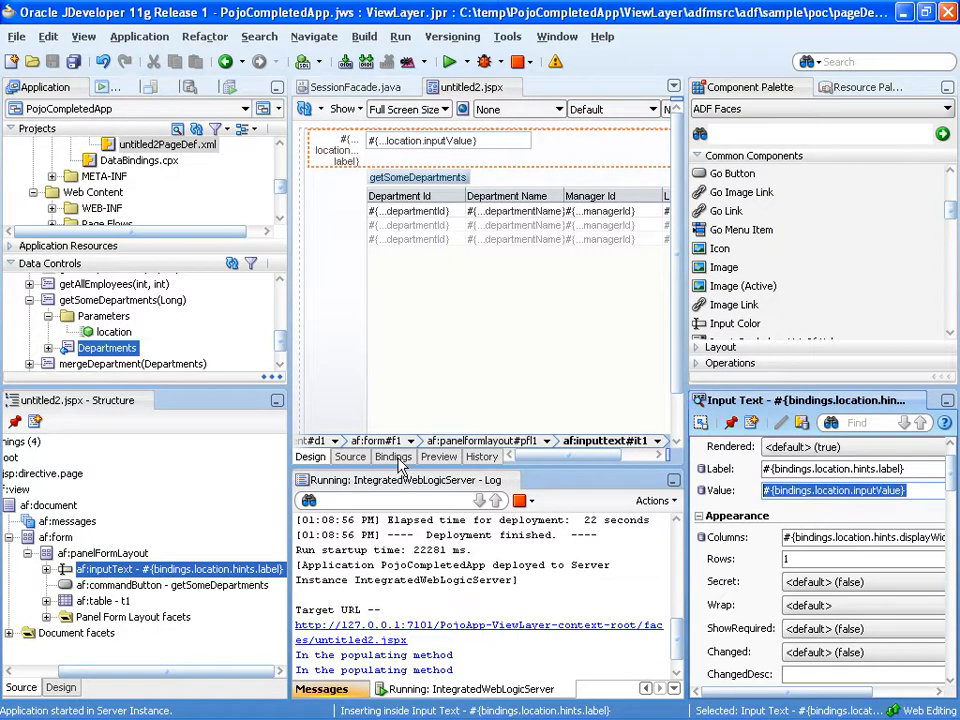
{"action": "left_click", "coordinate": [393, 456]}
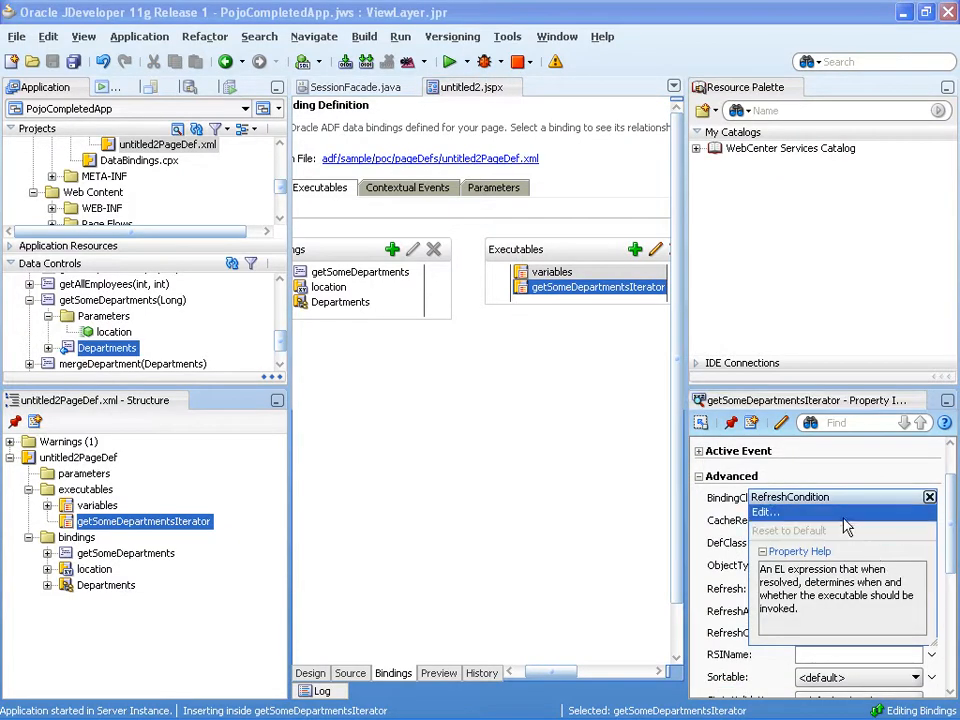
- Set getSomeDepartmentsIterator's RefreshCondition to #{bindings.location.inputValue ne null}
{"action": "left_click", "coordinate": [765, 511]}
{"action": "type", "text": "#{bindings.location.inputValue }"}
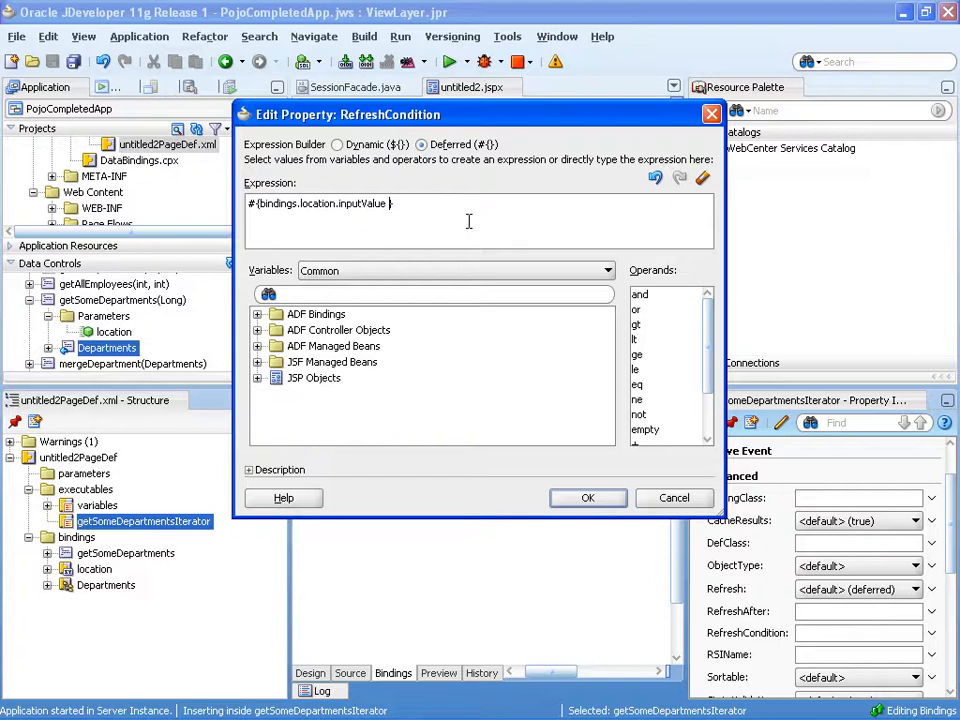
{"action": "mouse_move", "coordinate": [655, 375]}
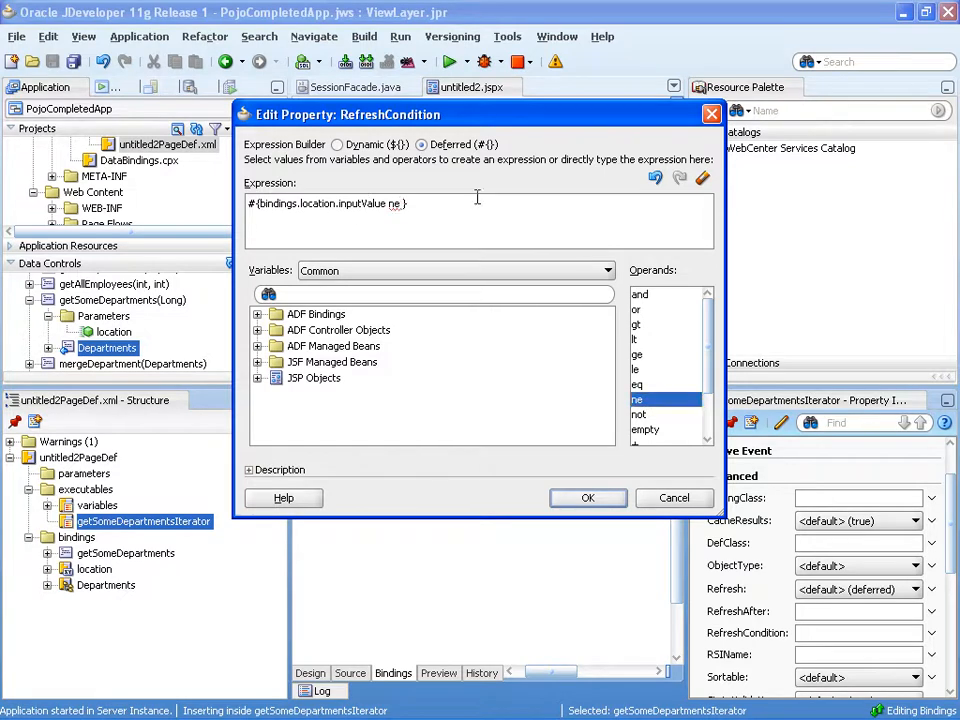
{"action": "type", "text": "null"}
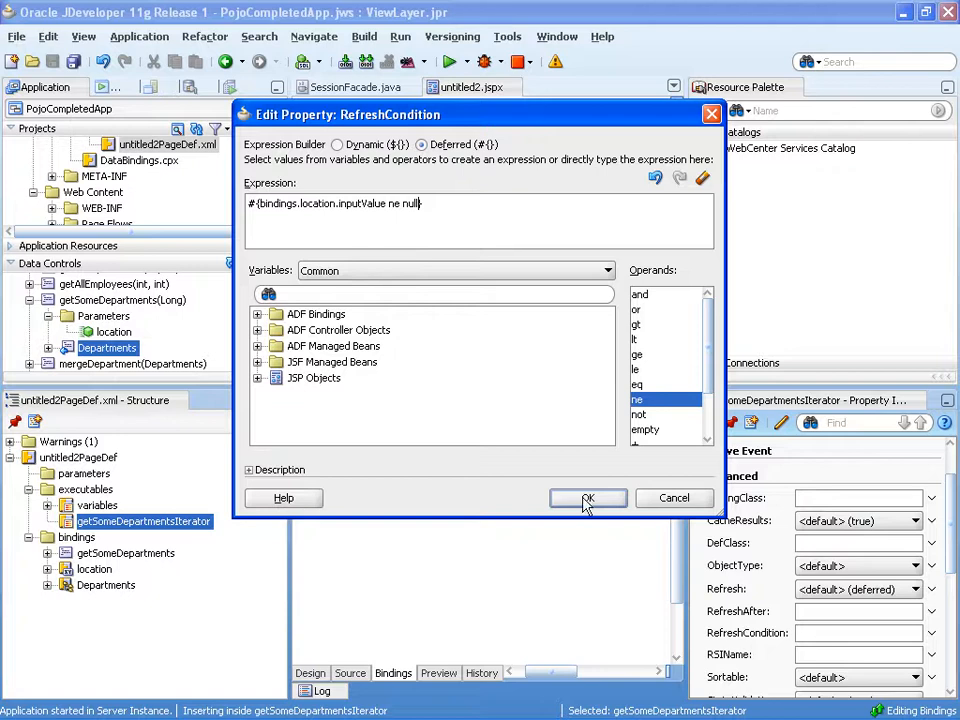
{"action": "left_click", "coordinate": [588, 498]}
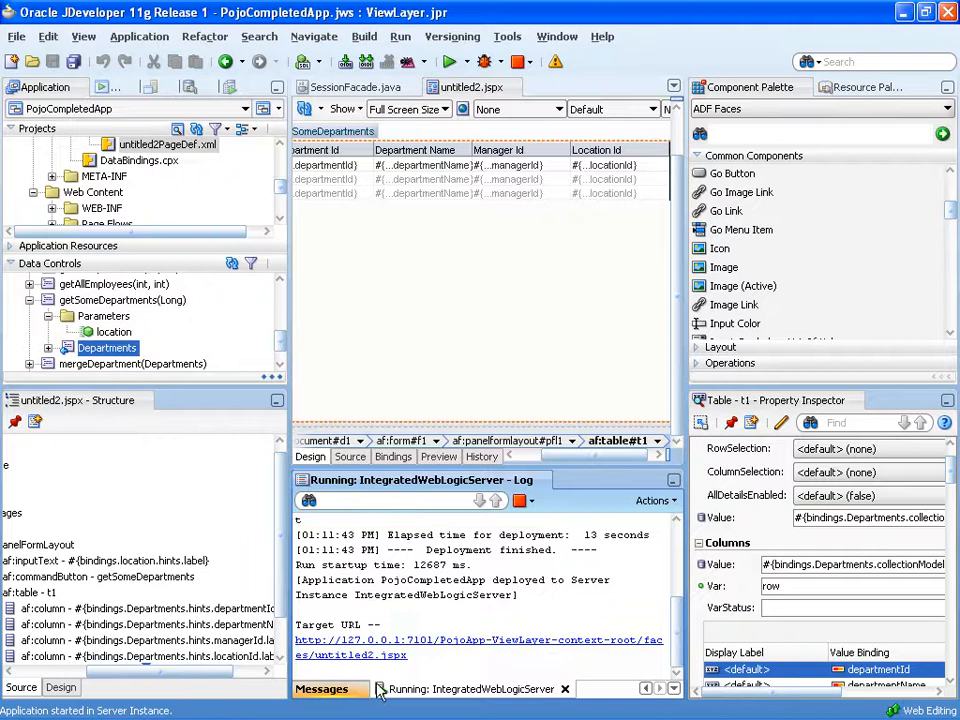
{"action": "mouse_move", "coordinate": [400, 688]}
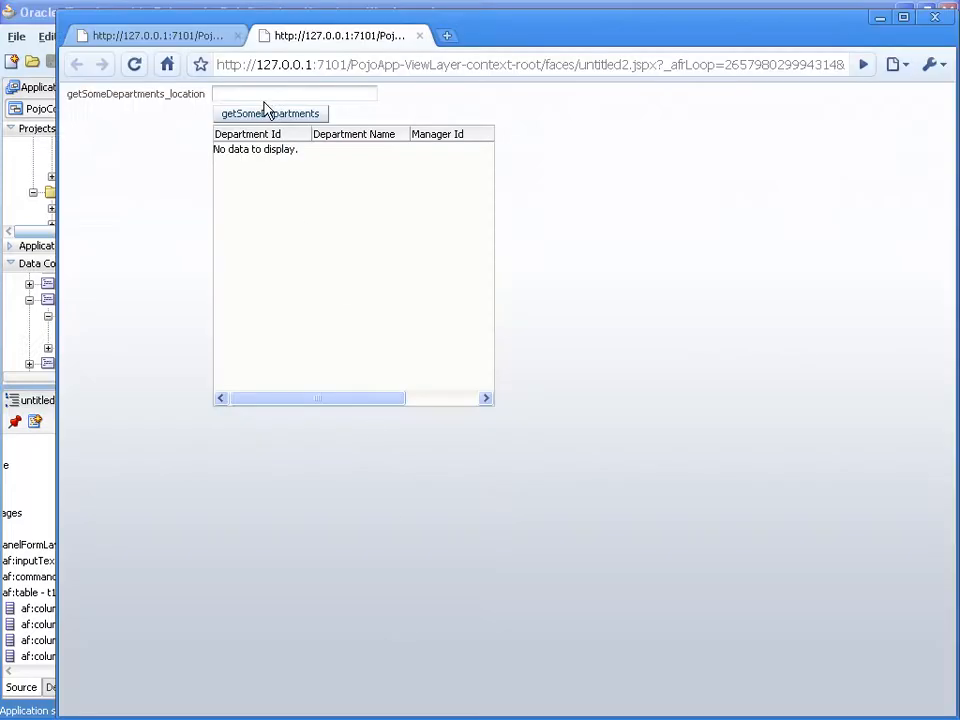
- Enter location 1700 and run getSomeDepartments to fill the Departments table
{"action": "type", "text": "170"}
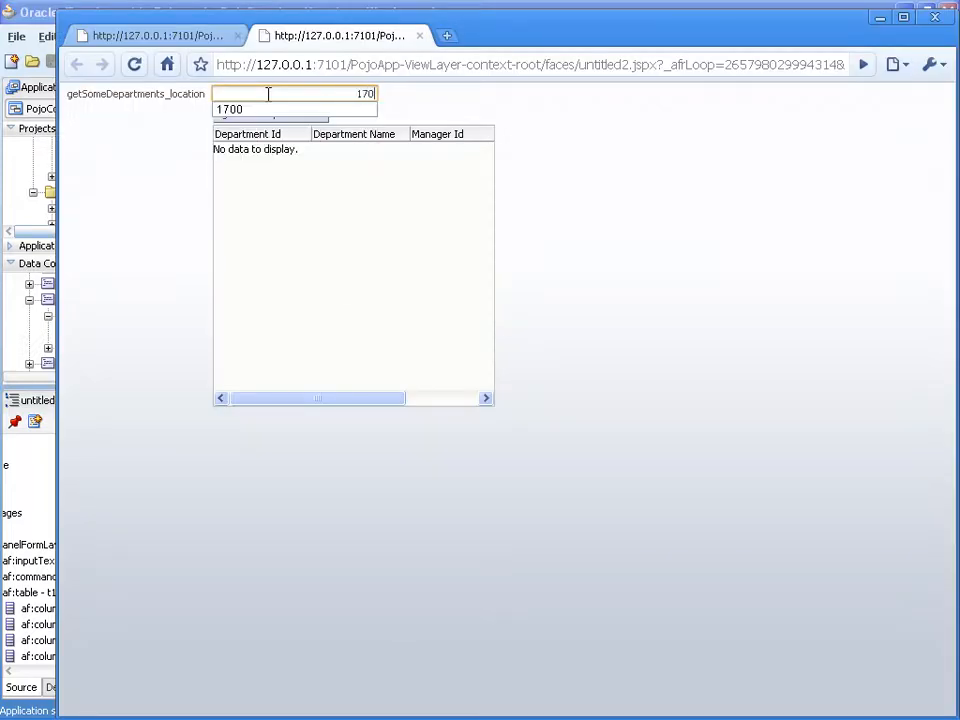
{"action": "left_click", "coordinate": [270, 113]}
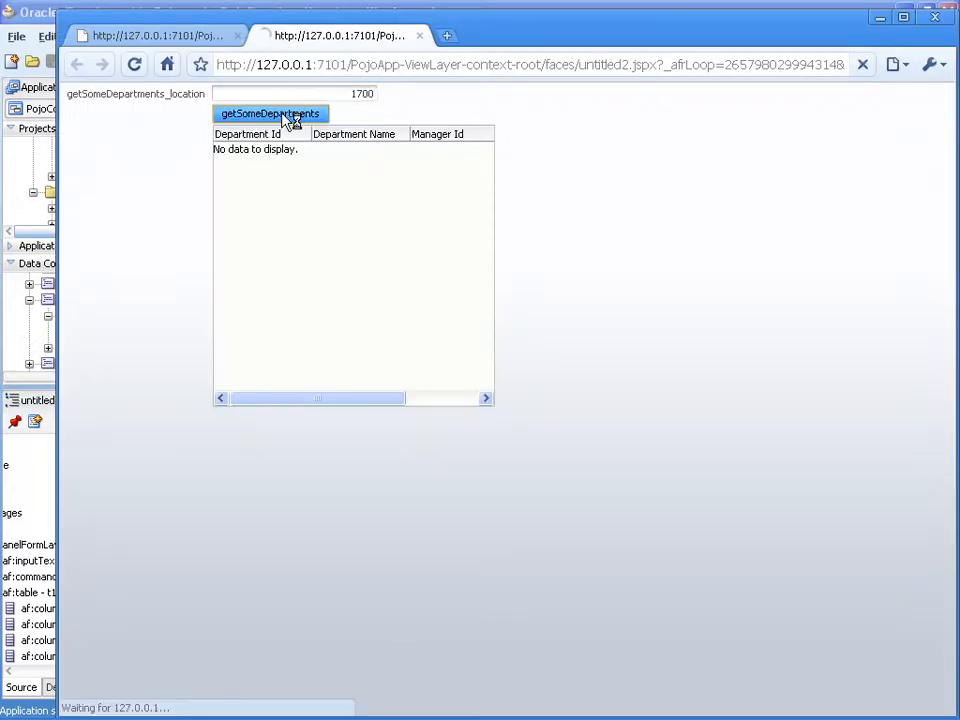
{"action": "left_click", "coordinate": [270, 113]}
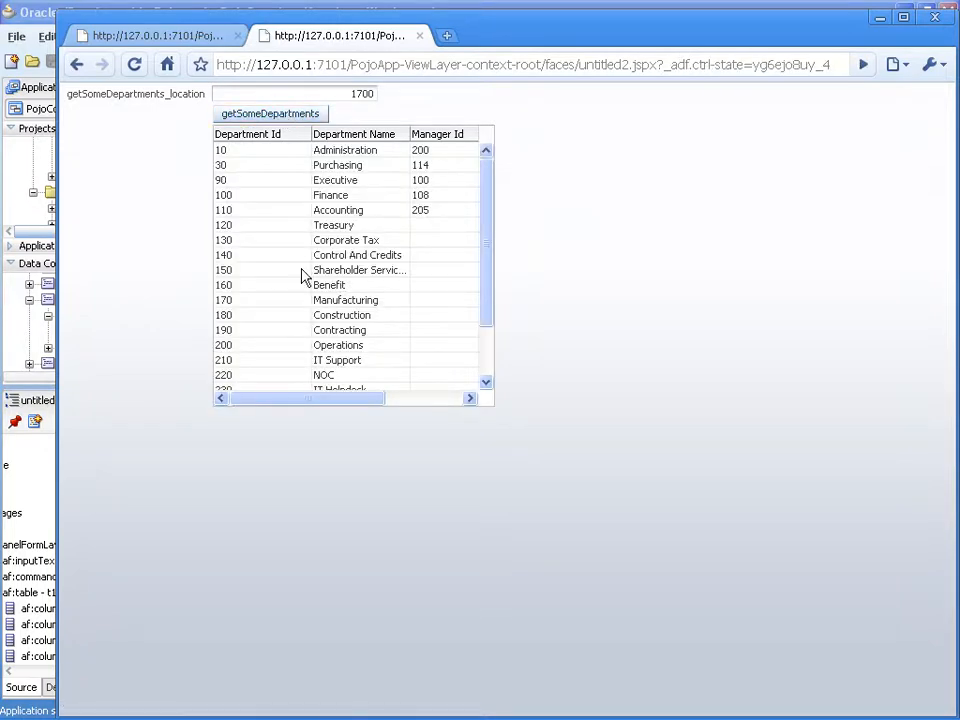